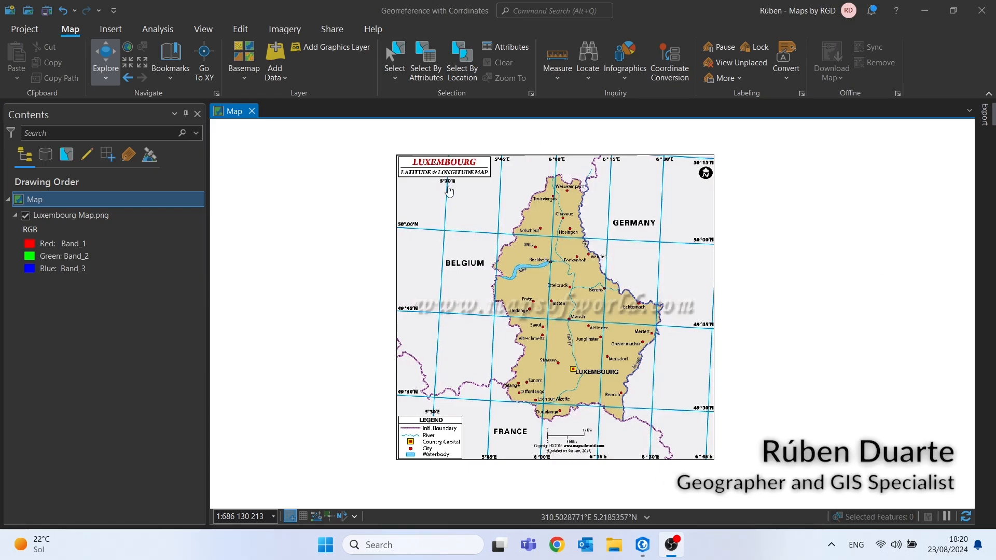
# - Add the World Imagery basemap, then remove the World Imagery layer from the map again
pyautogui.click(72, 215)
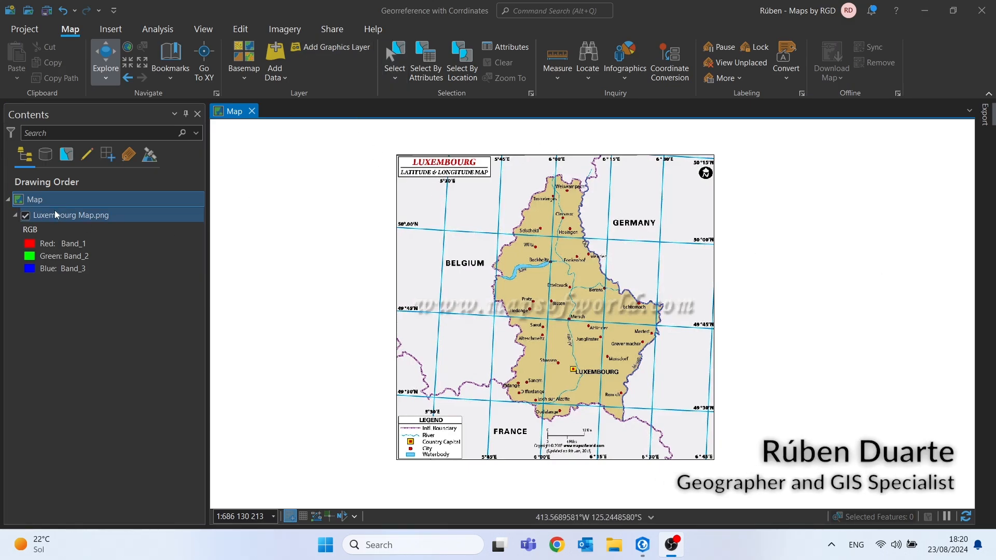
pyautogui.rightClick(35, 199)
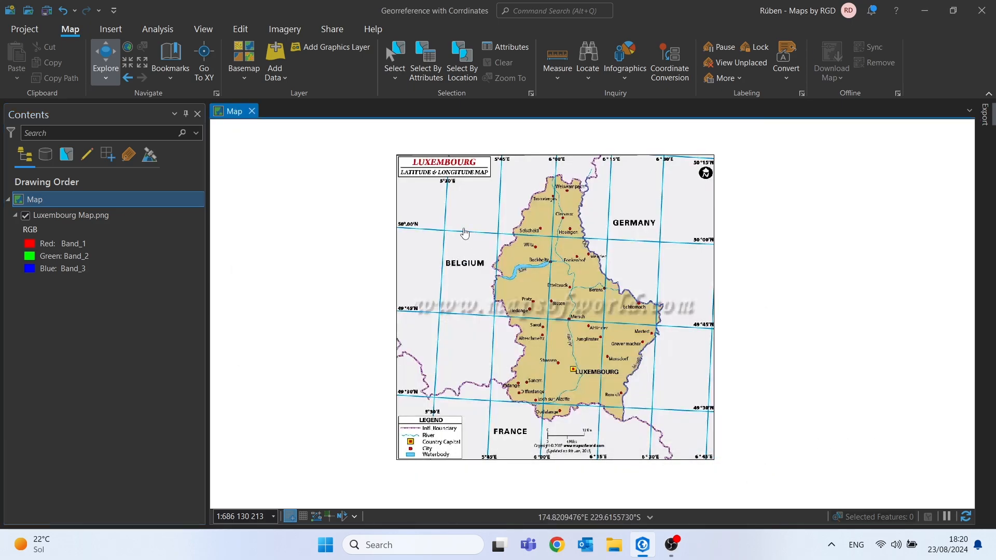
pyautogui.moveTo(661, 177)
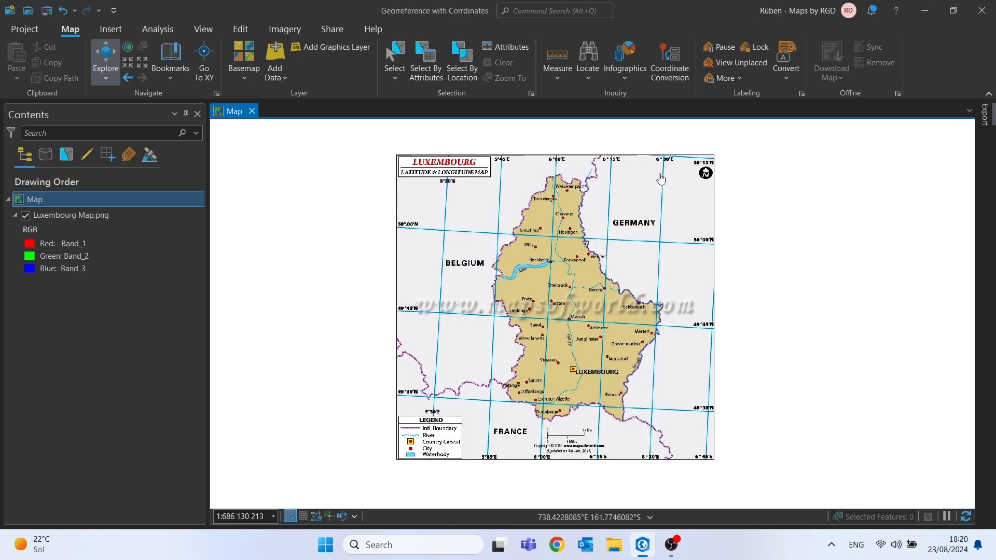
pyautogui.moveTo(435, 410)
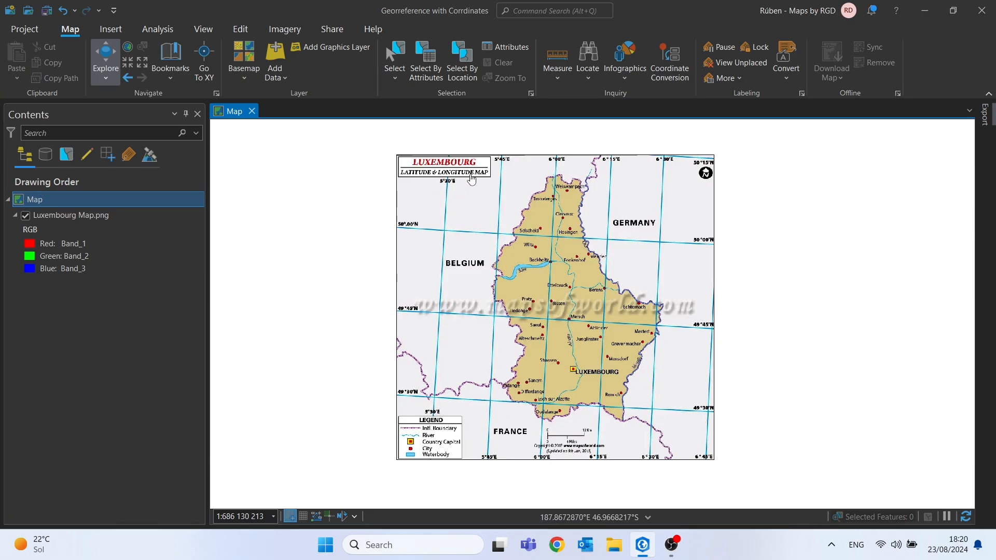
pyautogui.moveTo(440, 228)
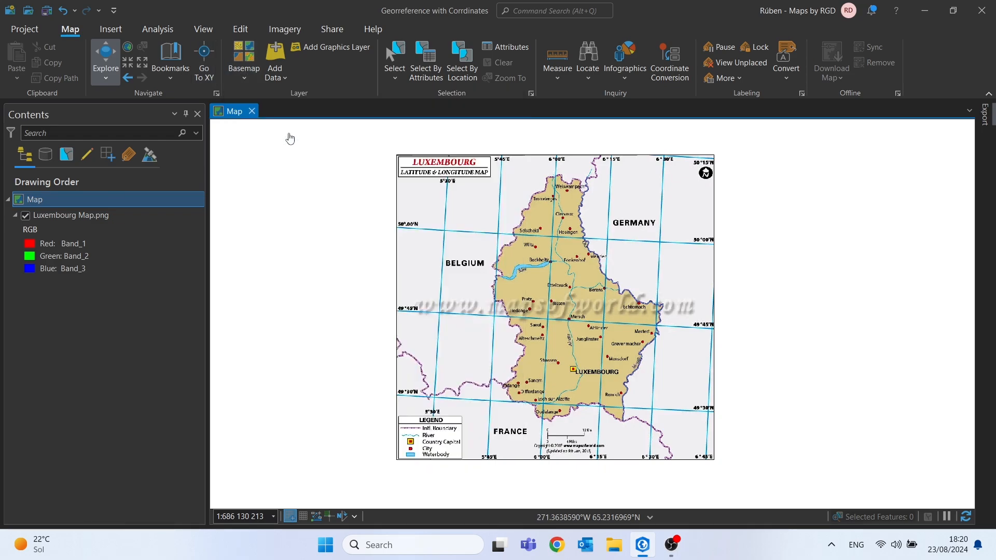
pyautogui.click(243, 61)
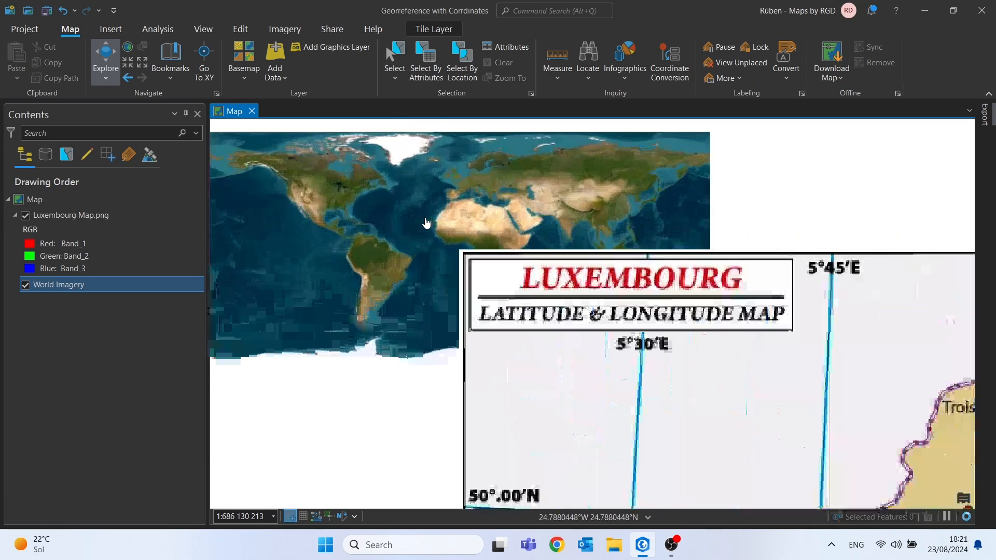
pyautogui.scroll(-3)
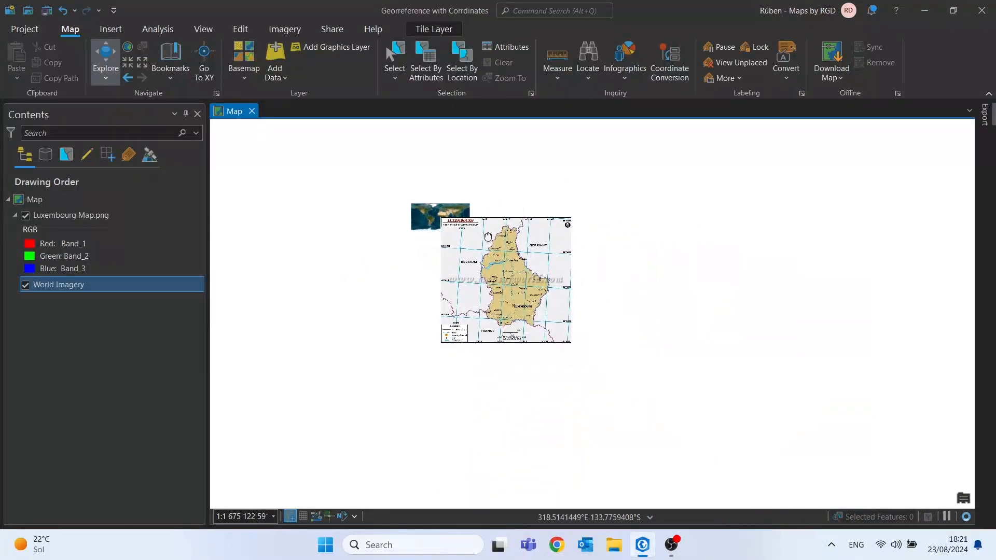
pyautogui.rightClick(58, 285)
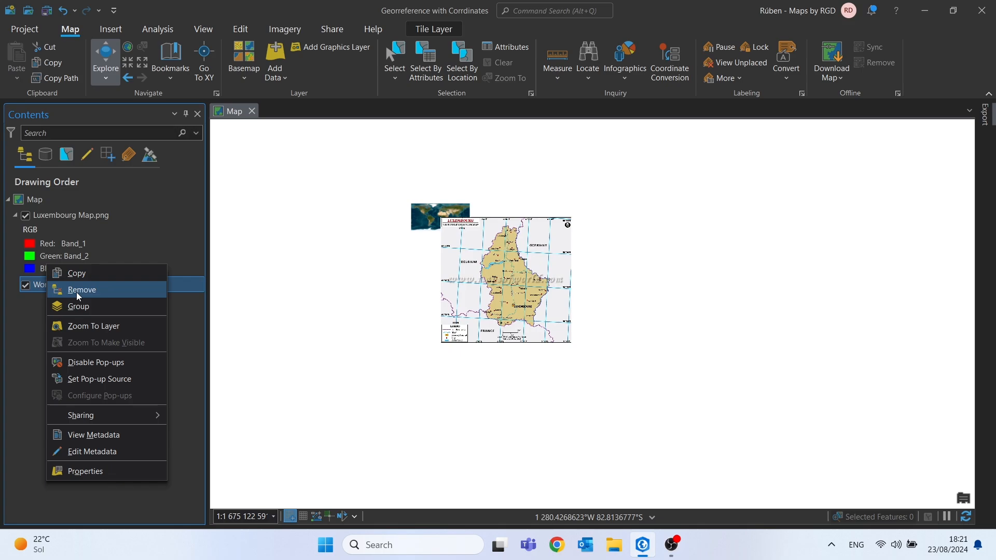
pyautogui.click(81, 289)
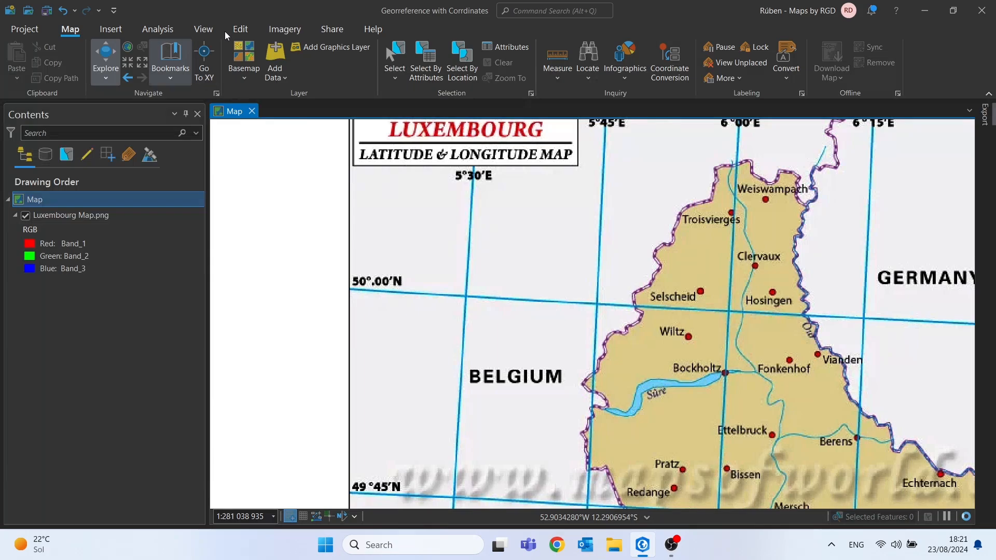
# - Begin a georeferencing session on the Luxembourg Map.png image from the Imagery tools
pyautogui.click(71, 215)
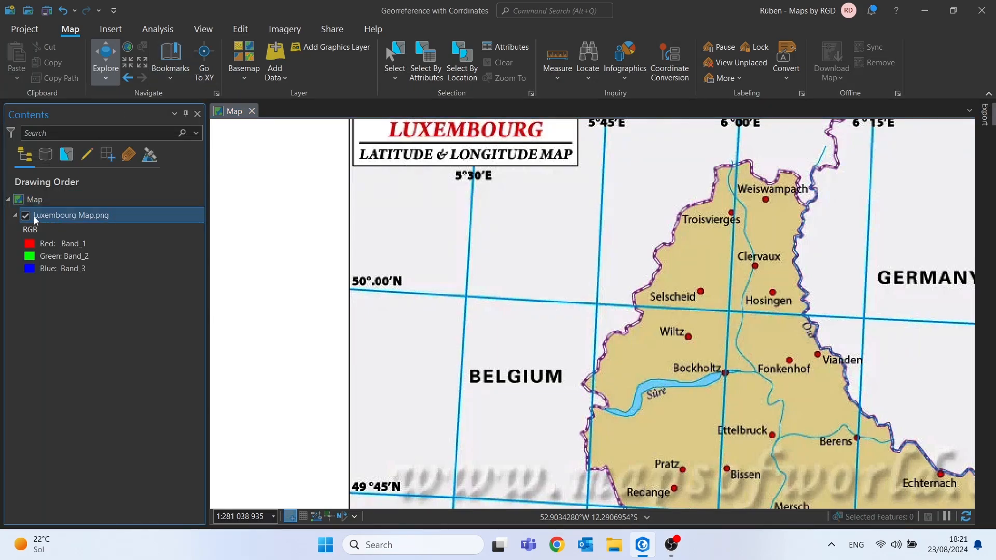
pyautogui.click(284, 29)
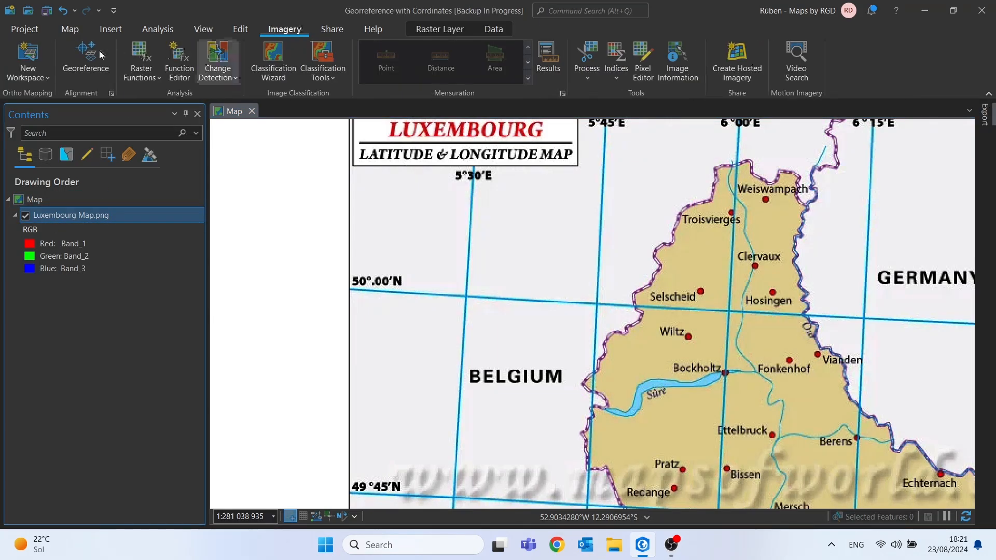
pyautogui.moveTo(84, 61)
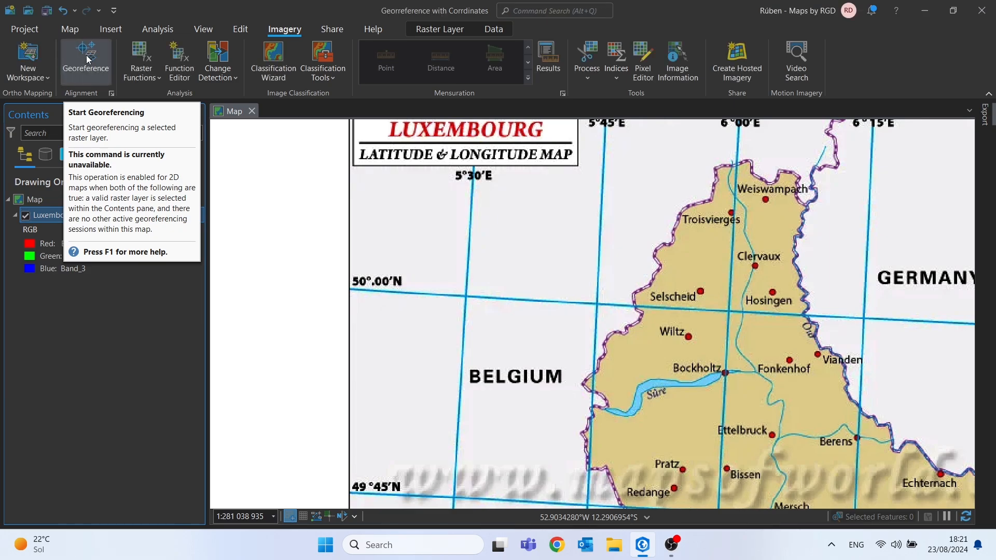
pyautogui.click(85, 60)
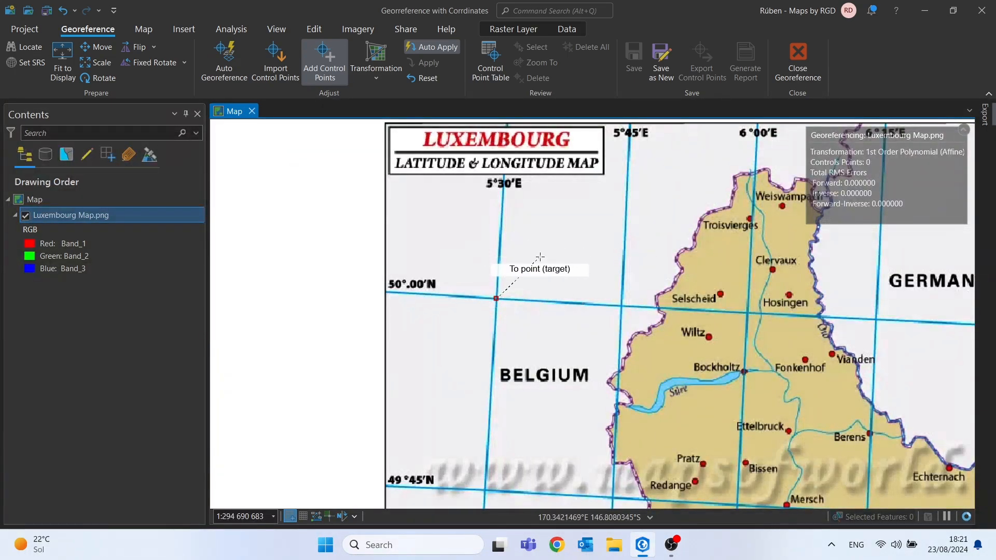
# - Switch the first point's target coordinates to DMS and dismiss the out-of-bounds error
pyautogui.click(496, 299)
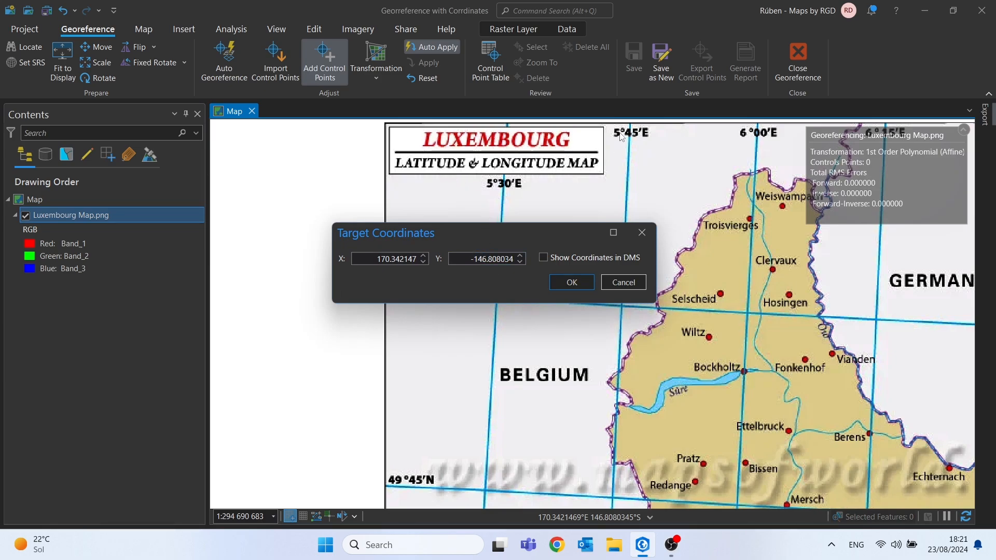
pyautogui.moveTo(644, 137)
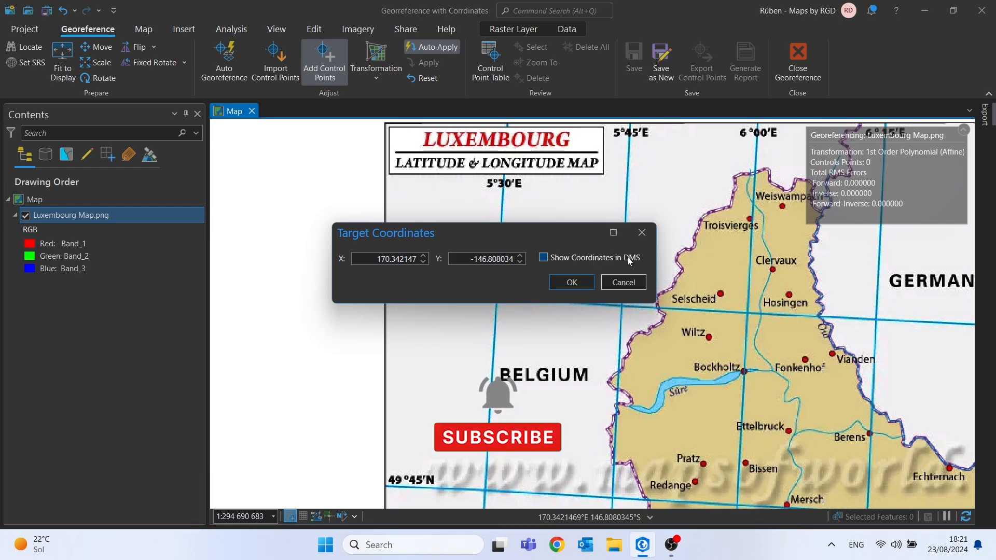
pyautogui.click(544, 257)
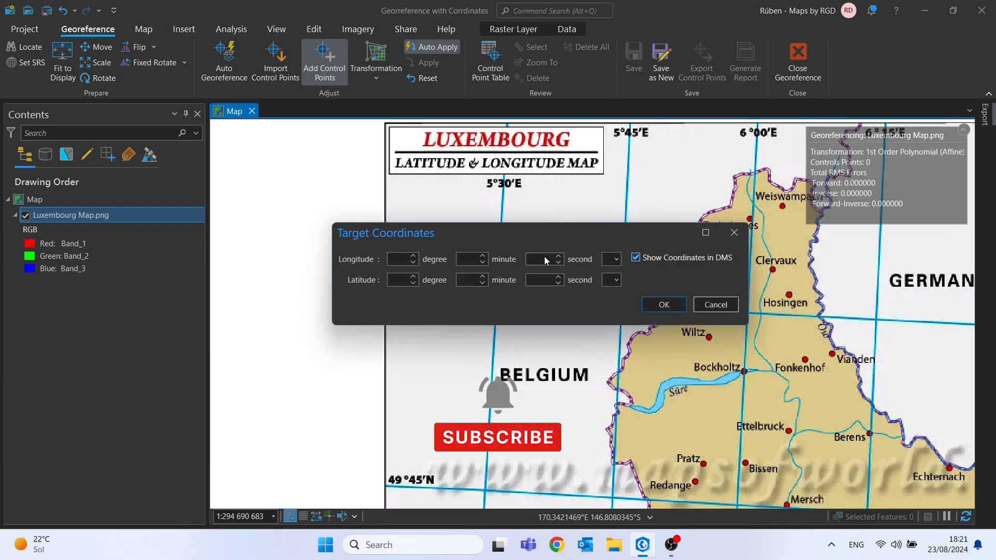
pyautogui.click(663, 305)
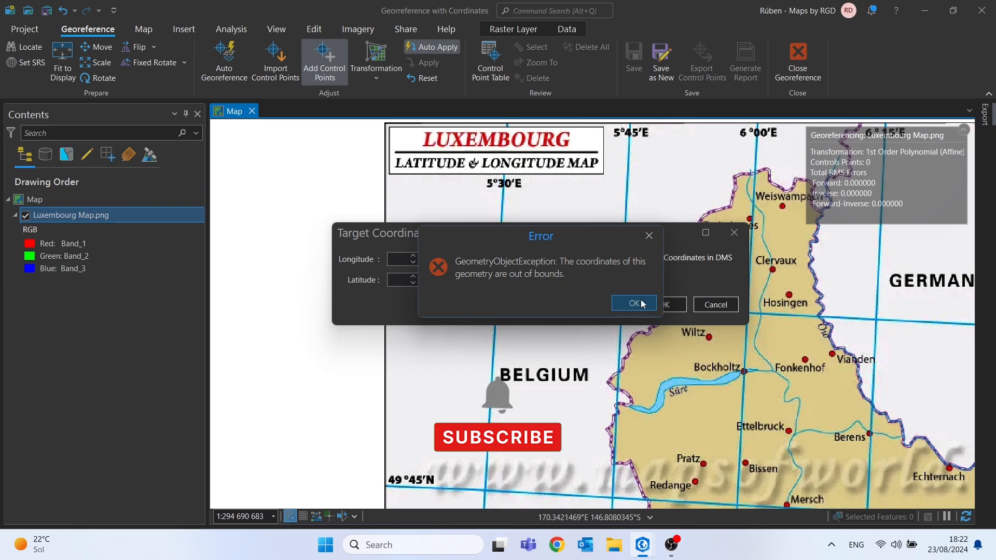
pyautogui.click(633, 303)
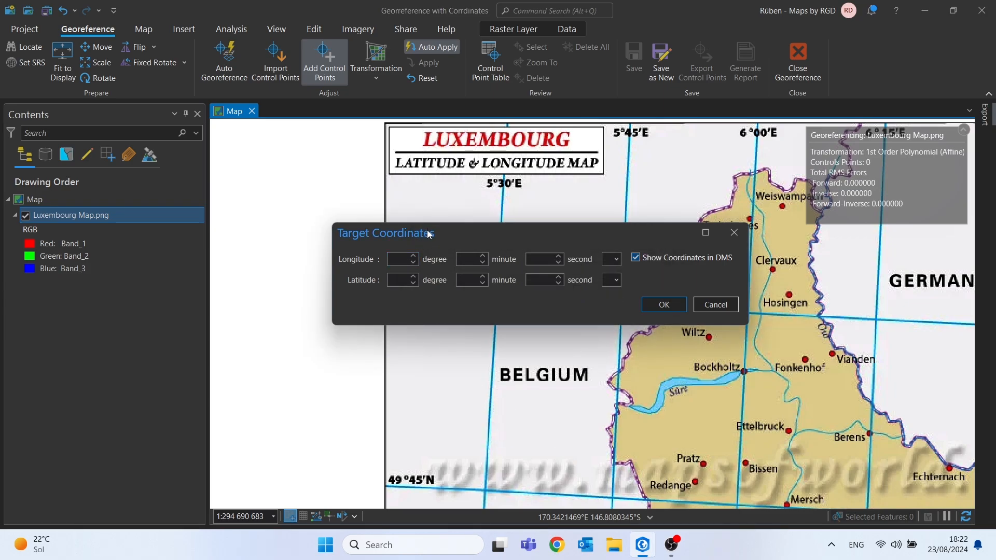
pyautogui.moveTo(384, 233); pyautogui.dragTo(474, 274)
pyautogui.write('0')
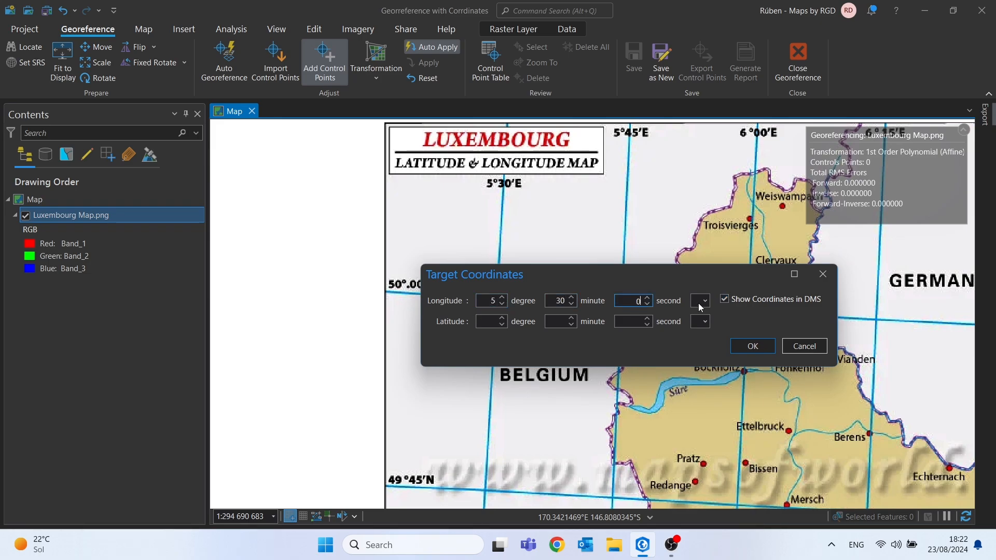
# - Set the target to 5°30′0″ East longitude and 50°0′0″ North latitude
pyautogui.click(702, 301)
pyautogui.write('50')
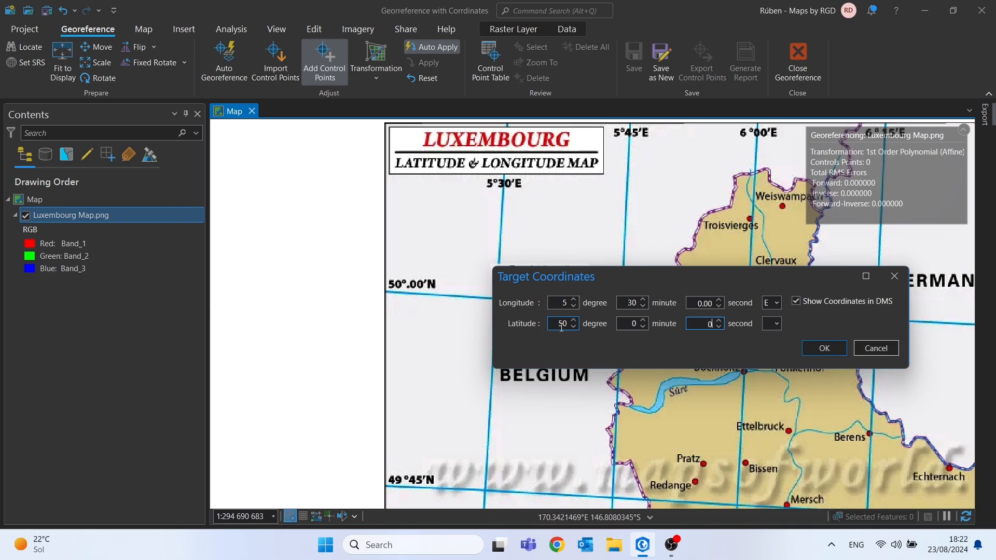
pyautogui.click(776, 324)
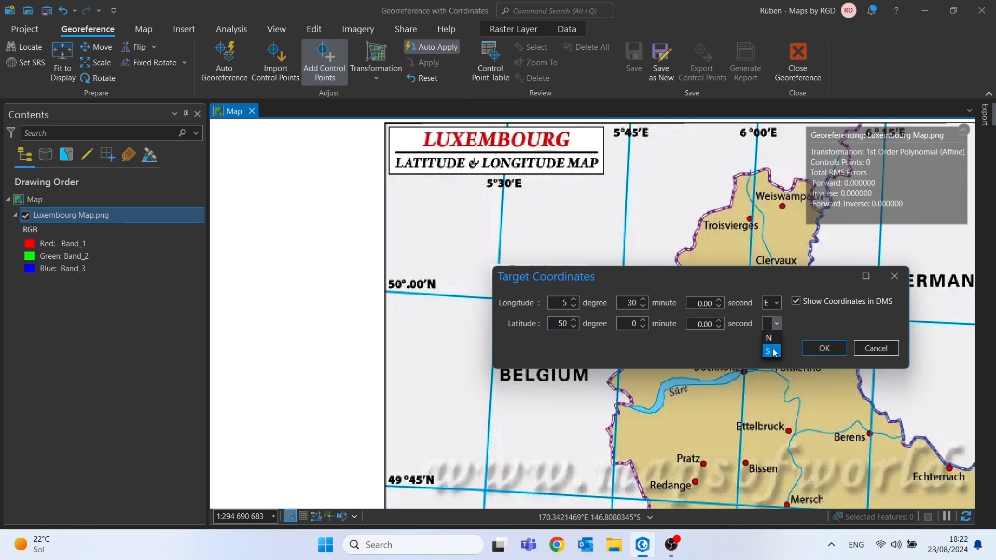
pyautogui.click(824, 349)
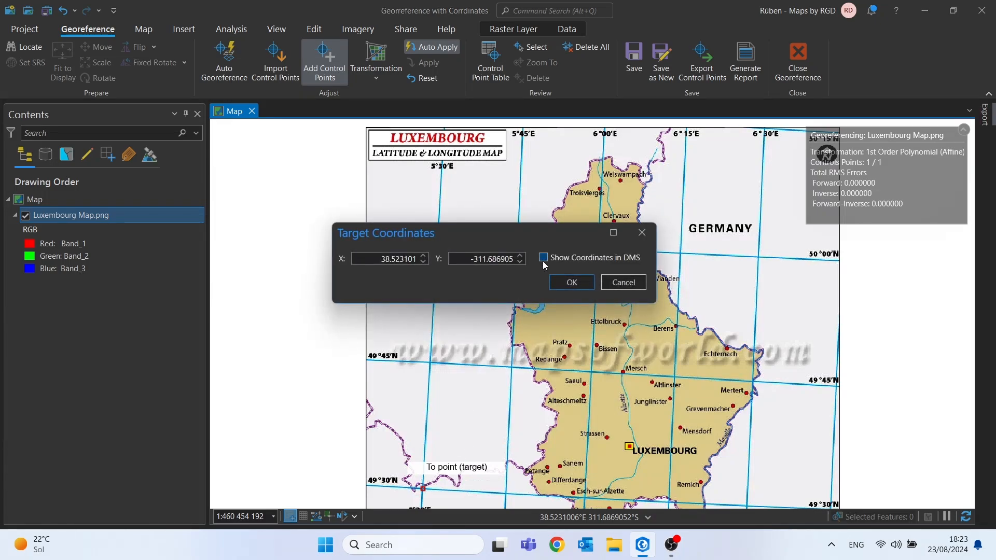
# - Enter the second point's DMS target as 5°30′0″ E, 49°30′0″ N and confirm it
pyautogui.click(544, 258)
pyautogui.write('30')
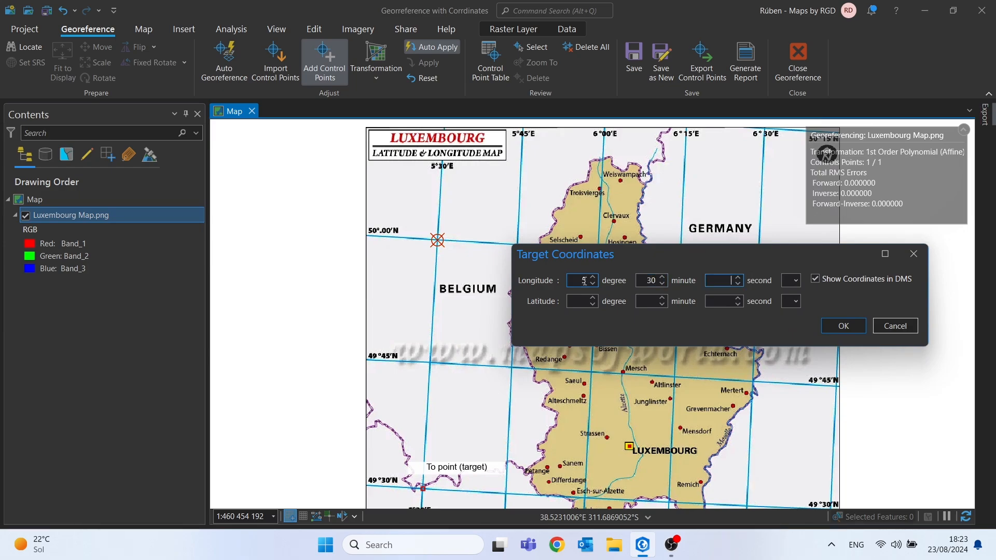
pyautogui.click(792, 280)
pyautogui.write('49')
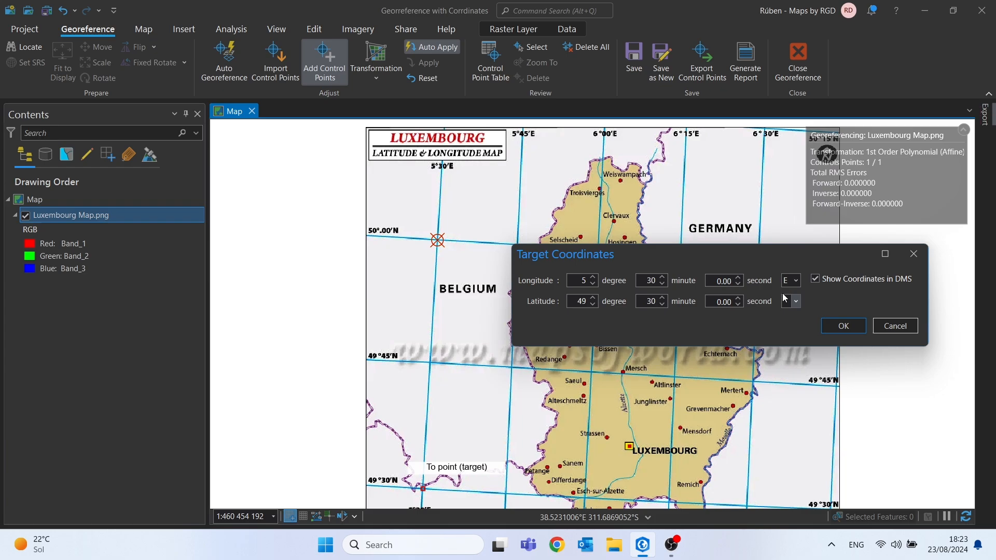
pyautogui.click(790, 301)
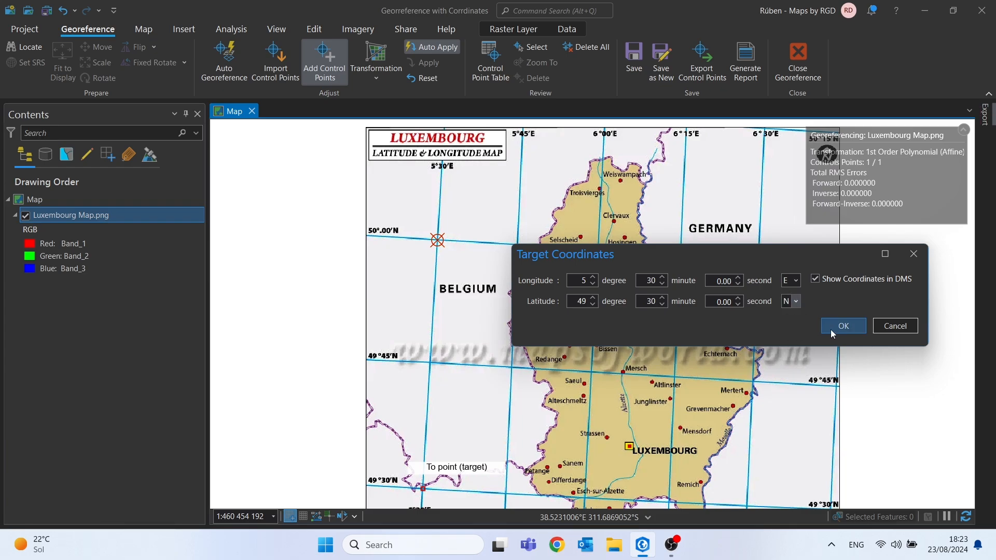
pyautogui.click(843, 326)
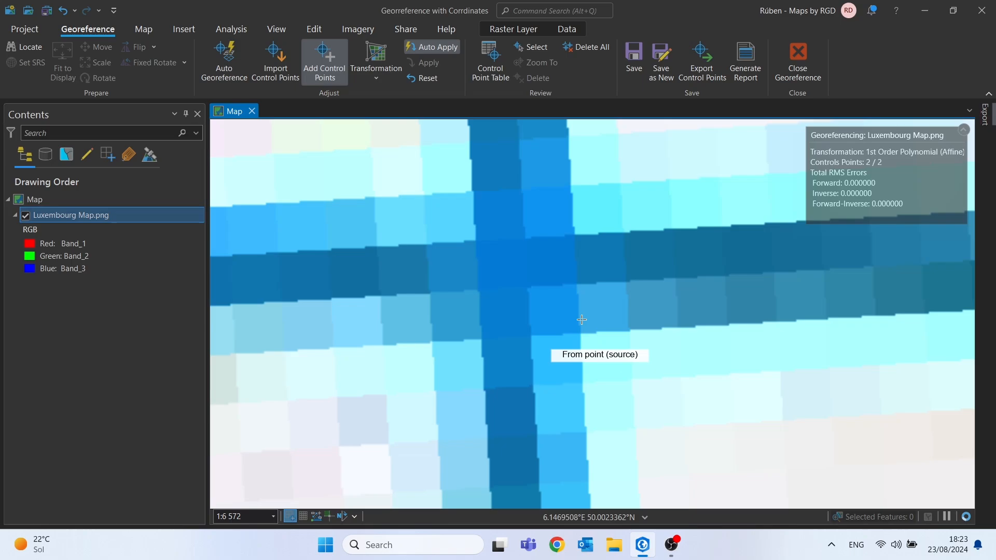
pyautogui.moveTo(500, 264)
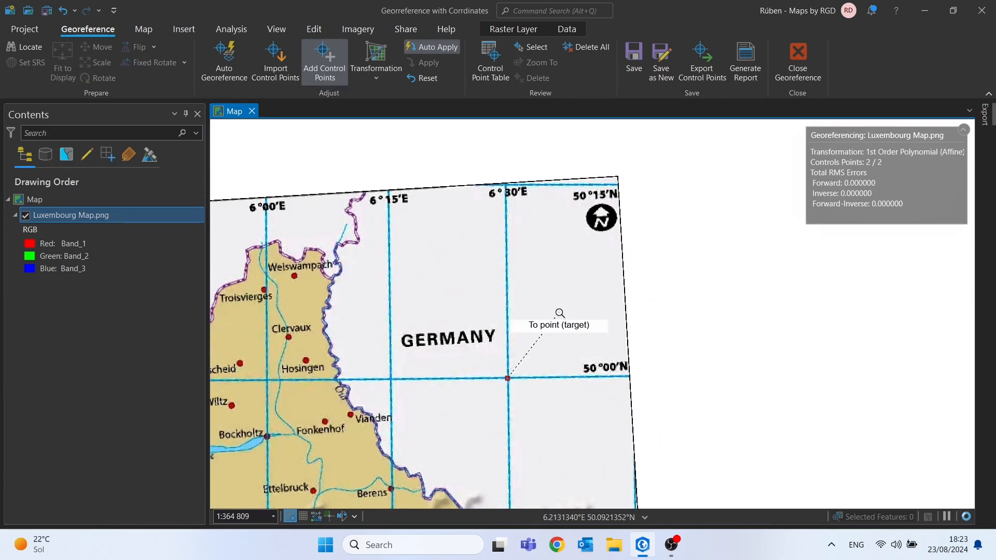
# - Enter the third point's target as 6°30′0″ E, 50°0′0″ N and confirm it
pyautogui.click(508, 378)
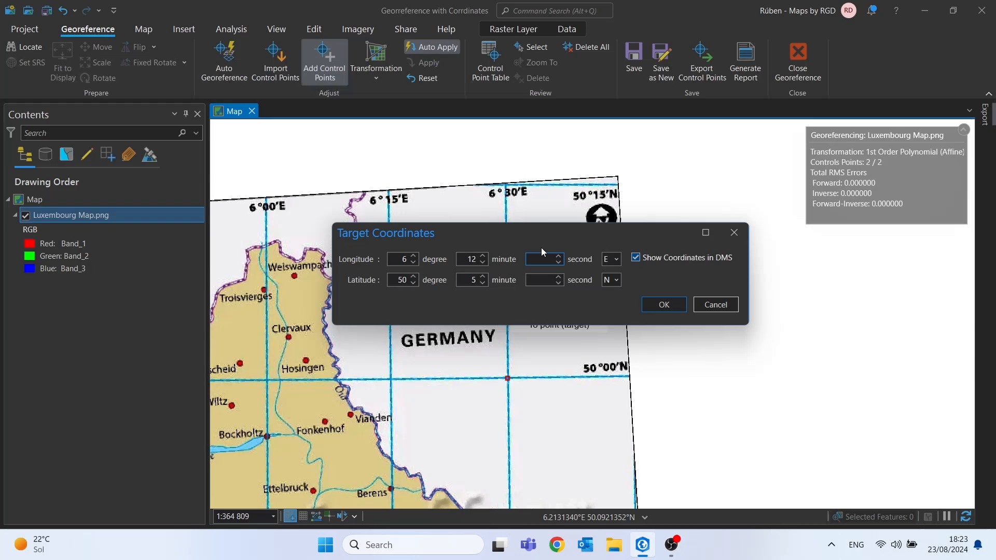
pyautogui.moveTo(384, 232); pyautogui.dragTo(395, 394)
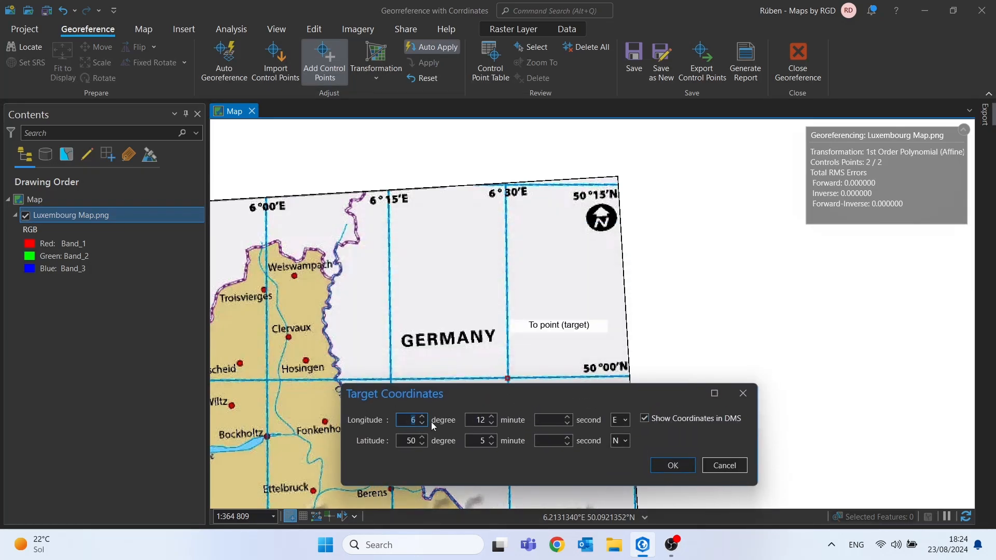
pyautogui.click(477, 420)
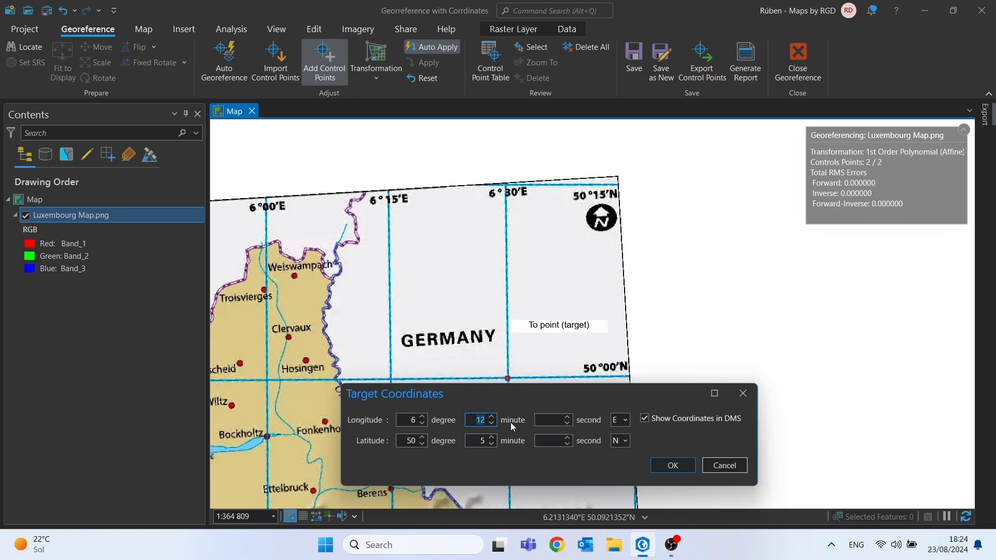
pyautogui.write('30')
pyautogui.click(553, 419)
pyautogui.write('0')
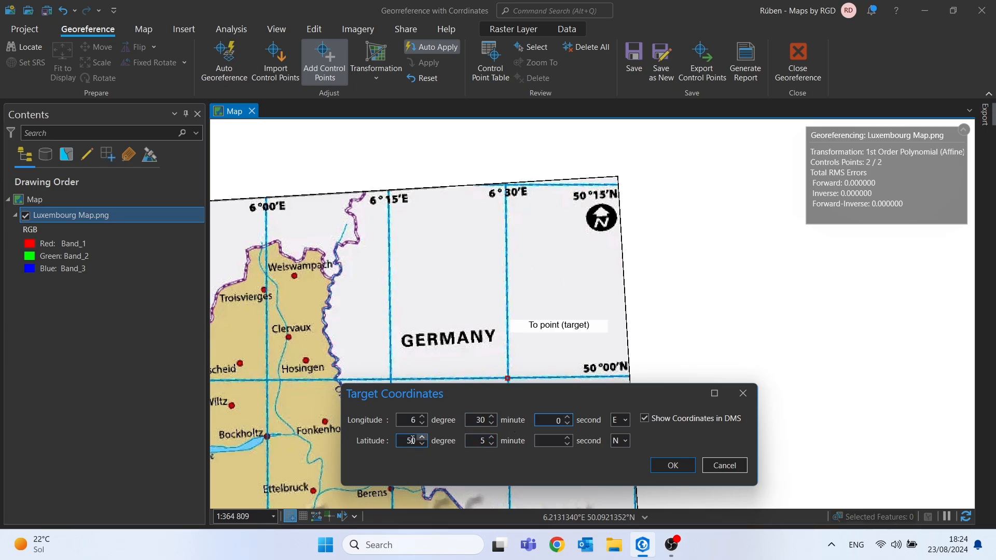
pyautogui.click(410, 442)
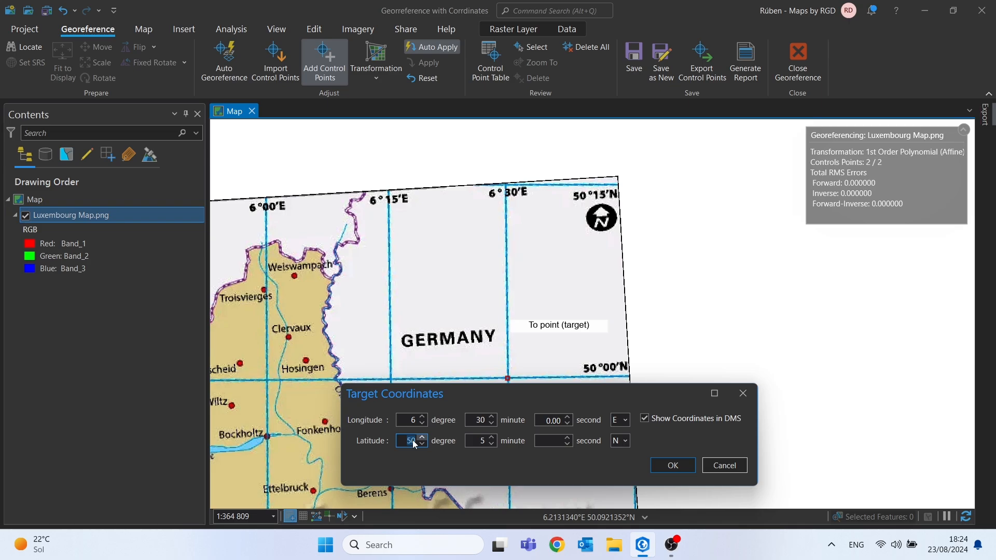
pyautogui.click(478, 441)
pyautogui.write('0')
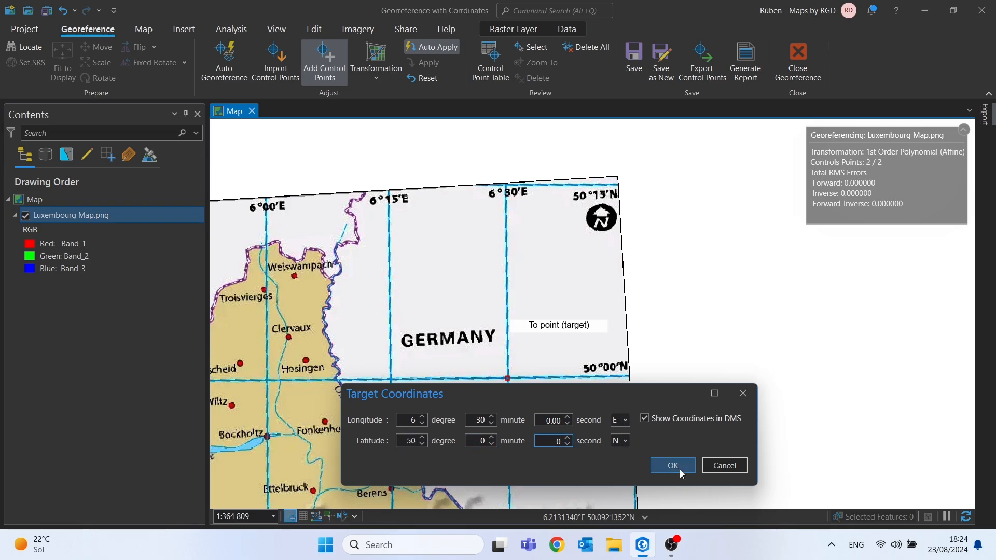
pyautogui.click(672, 466)
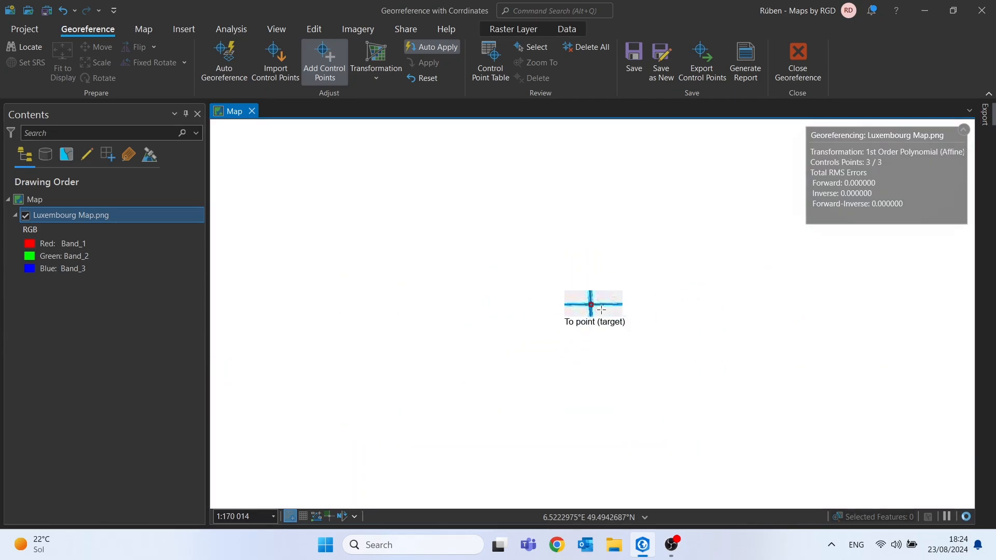
# - Place the fourth point's source at the 6°30′E / 49°30′N grid crossing and bring up target entry
pyautogui.scroll(-3)
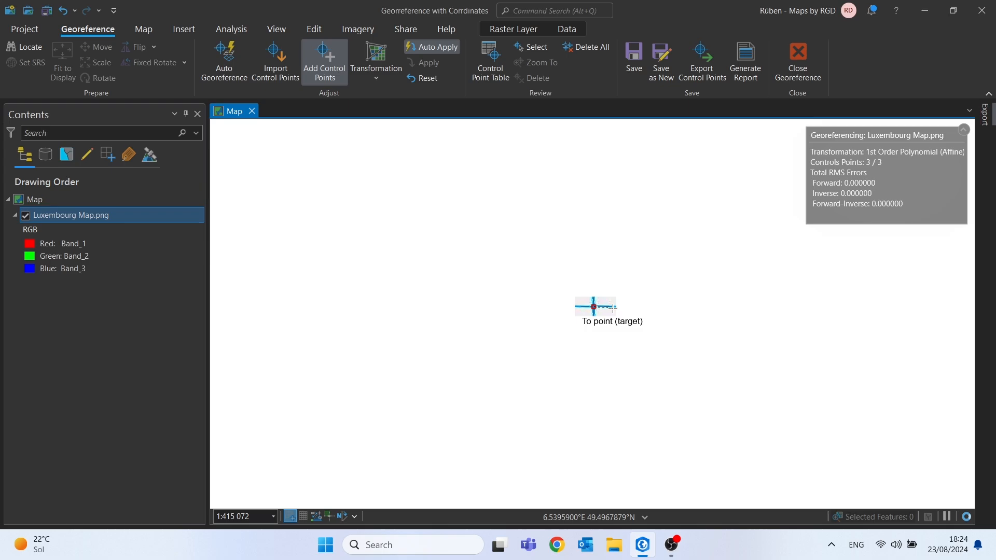
pyautogui.click(594, 307)
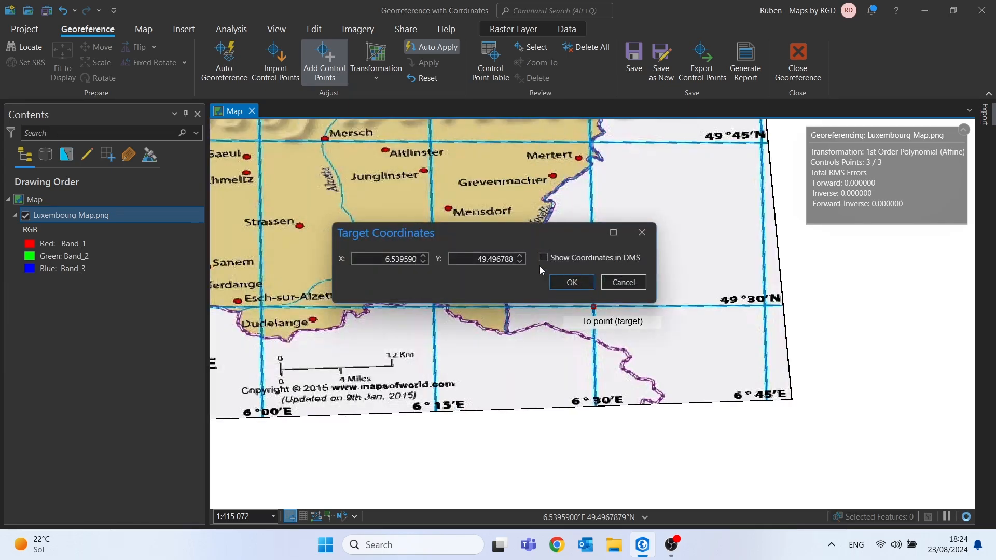
# - Apply the fourth point at 6°30′0″ E, 49°30′0″ N in DMS and close the georeferencing session
pyautogui.click(543, 258)
pyautogui.write('30')
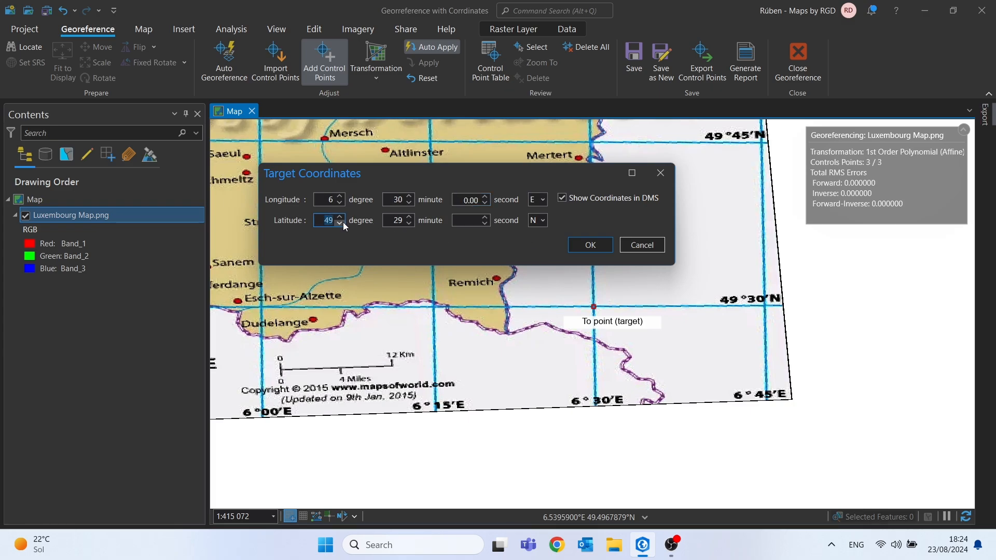
pyautogui.click(397, 220)
pyautogui.write('0')
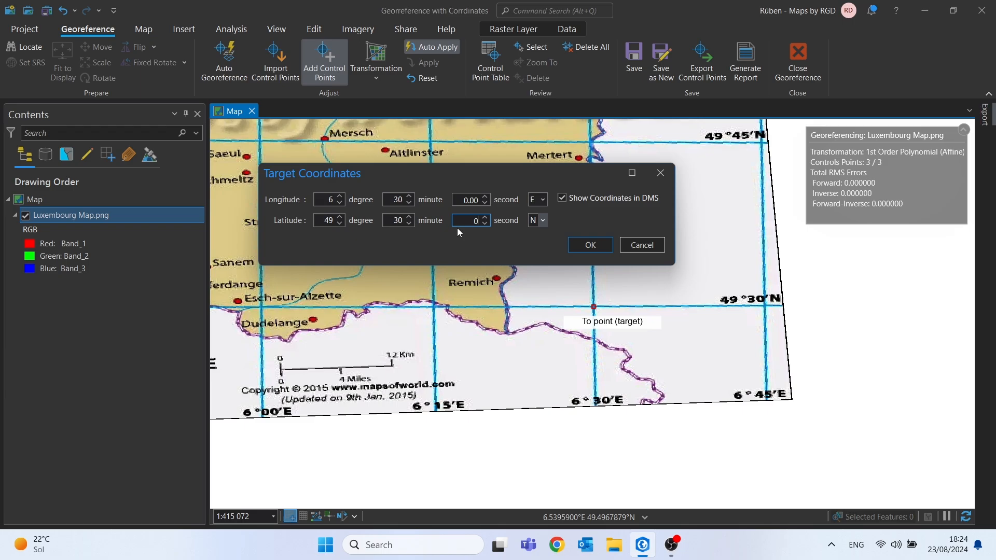
pyautogui.click(590, 245)
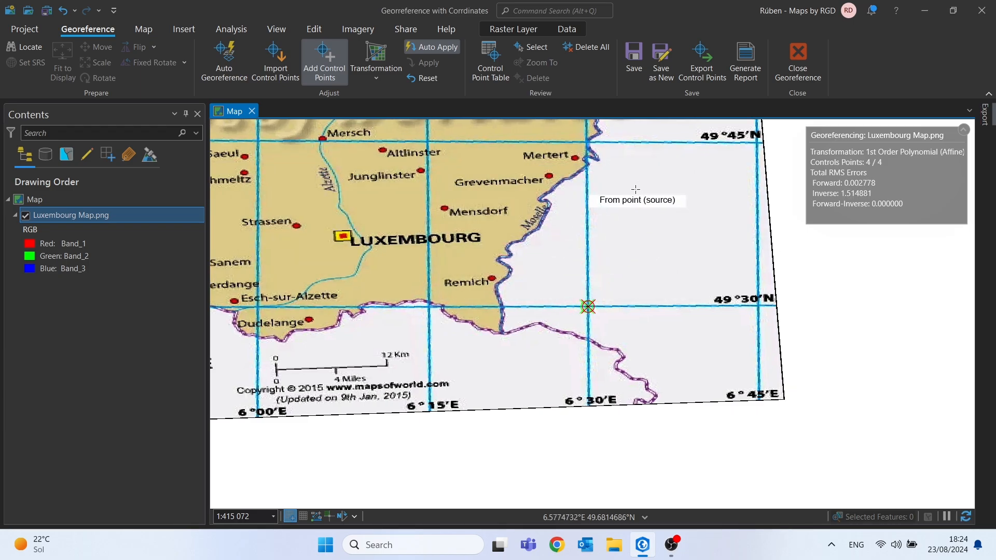
pyautogui.moveTo(663, 123)
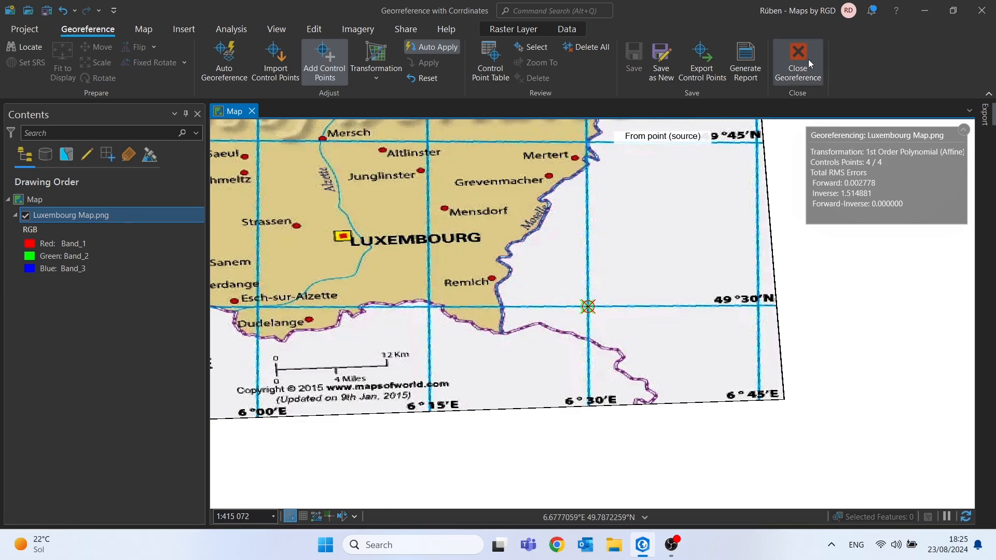
pyautogui.click(797, 60)
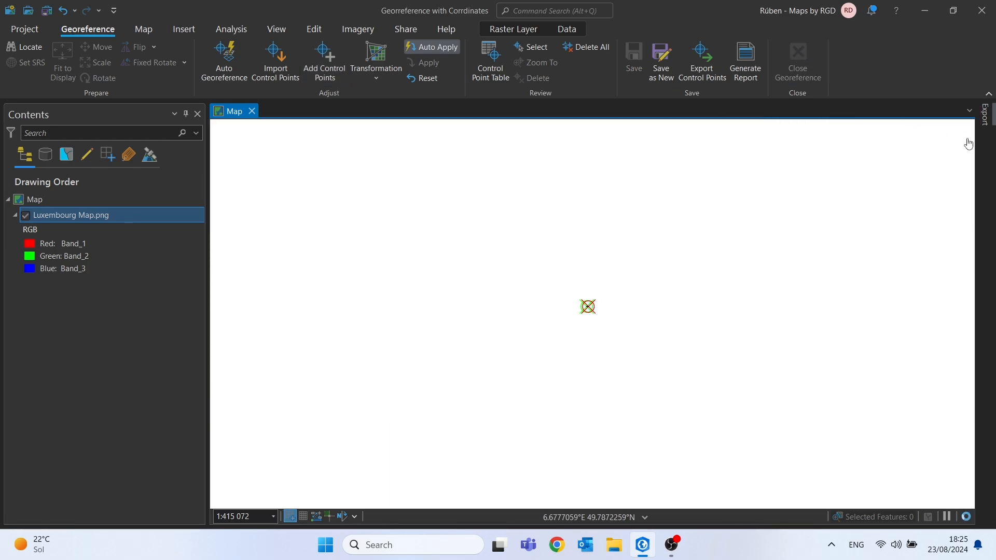
# - Zoom to the full extent of Luxembourg Map.png and bring up the basemap gallery
pyautogui.rightClick(72, 214)
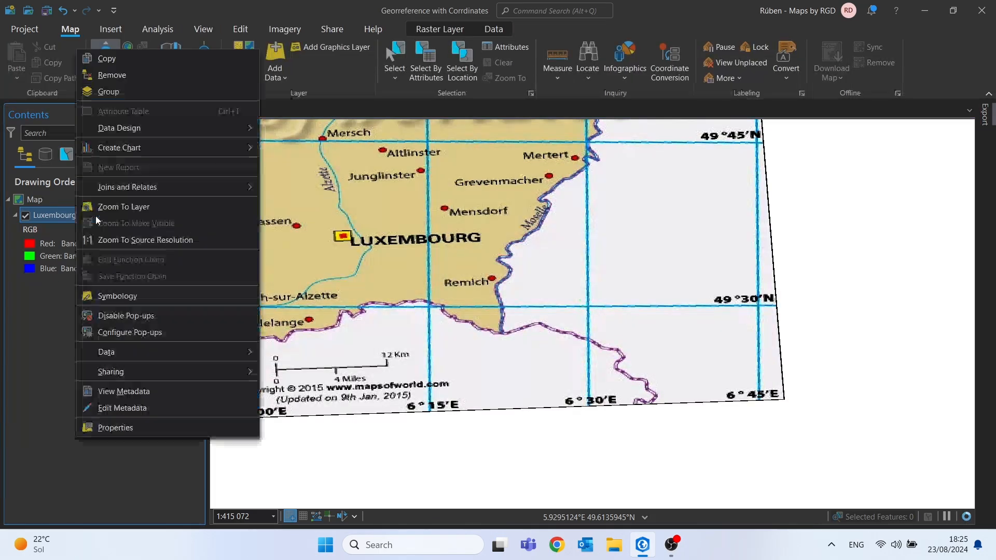
pyautogui.click(124, 206)
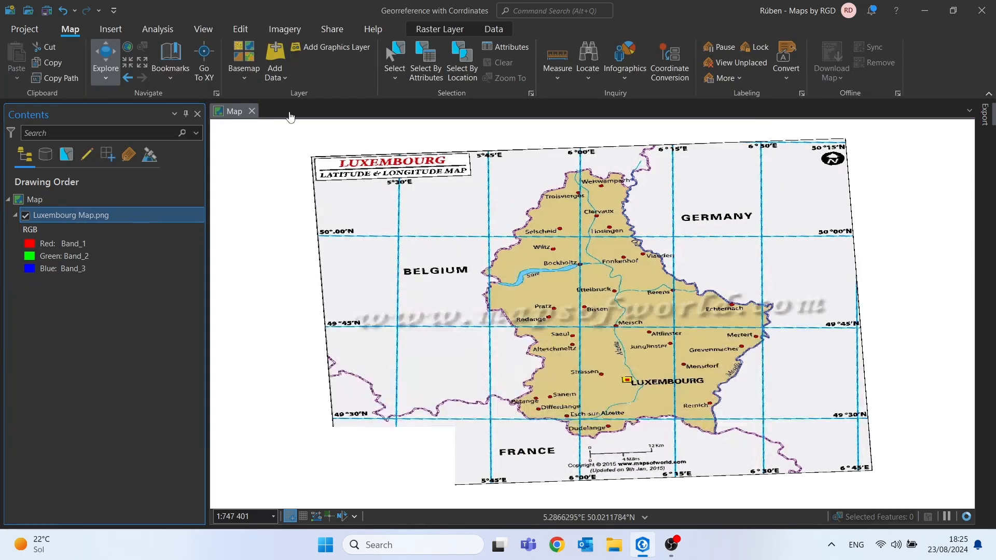
pyautogui.click(242, 61)
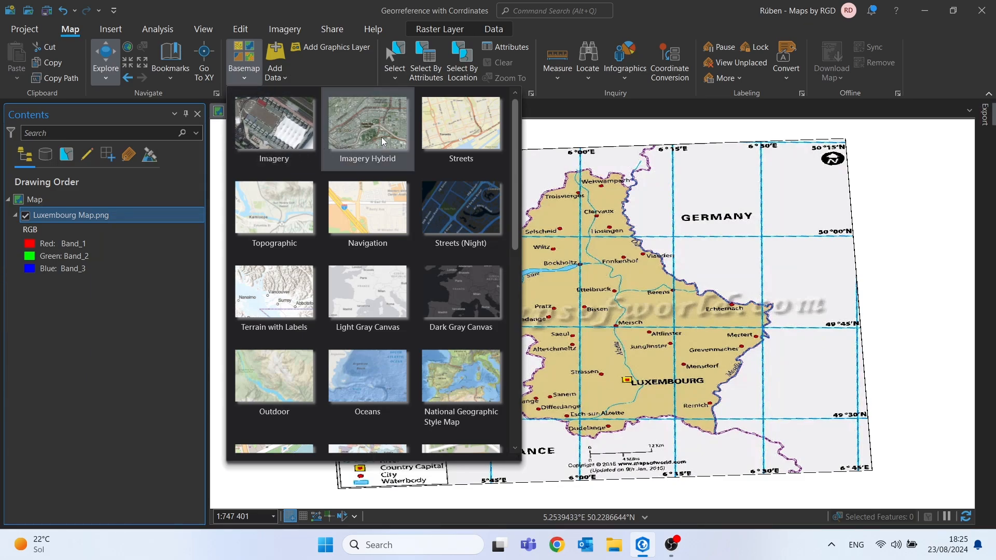
# - Choose Imagery Hybrid as the basemap beneath the Luxembourg map
pyautogui.click(368, 124)
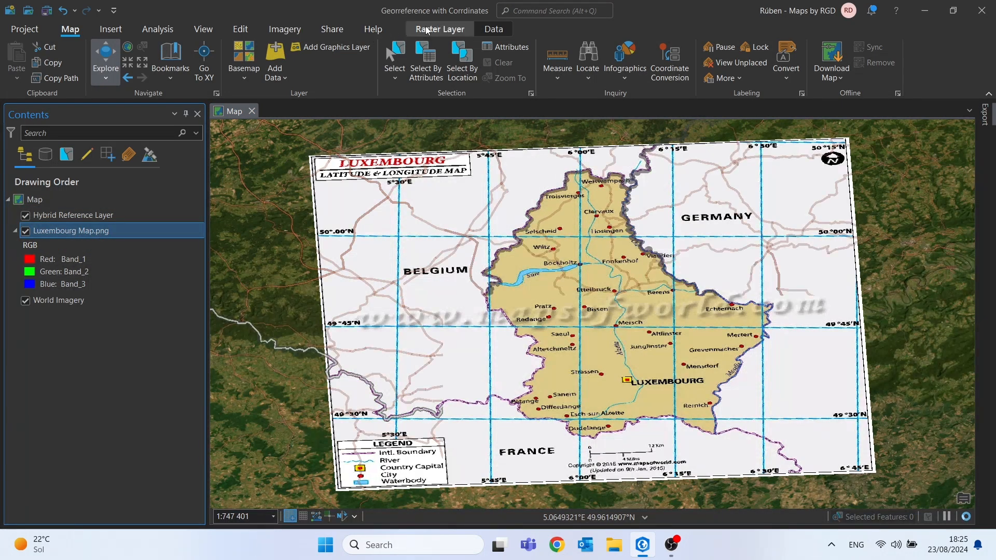
pyautogui.click(439, 29)
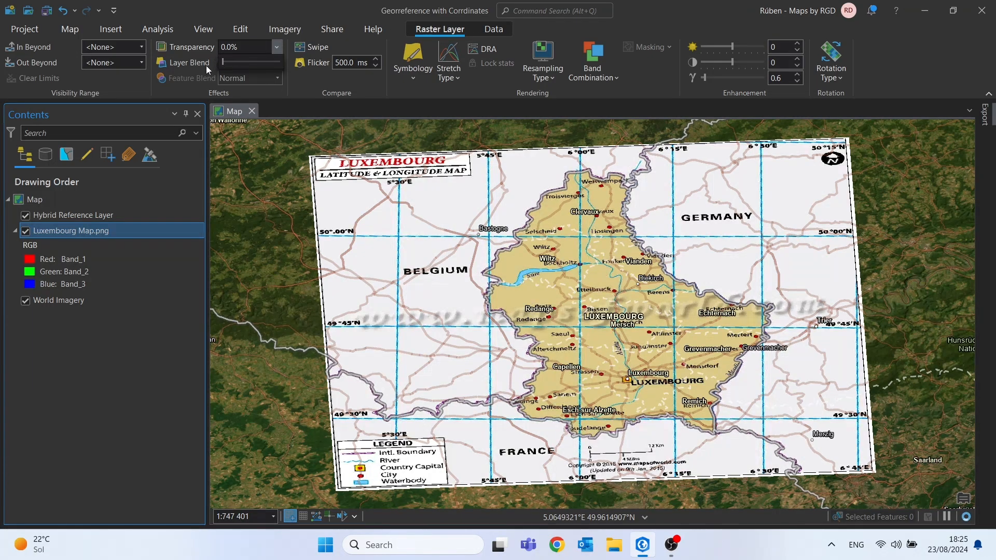
# - Reorder Luxembourg Map.png above the Hybrid Reference Layer and set its transparency near 61%
pyautogui.click(73, 215)
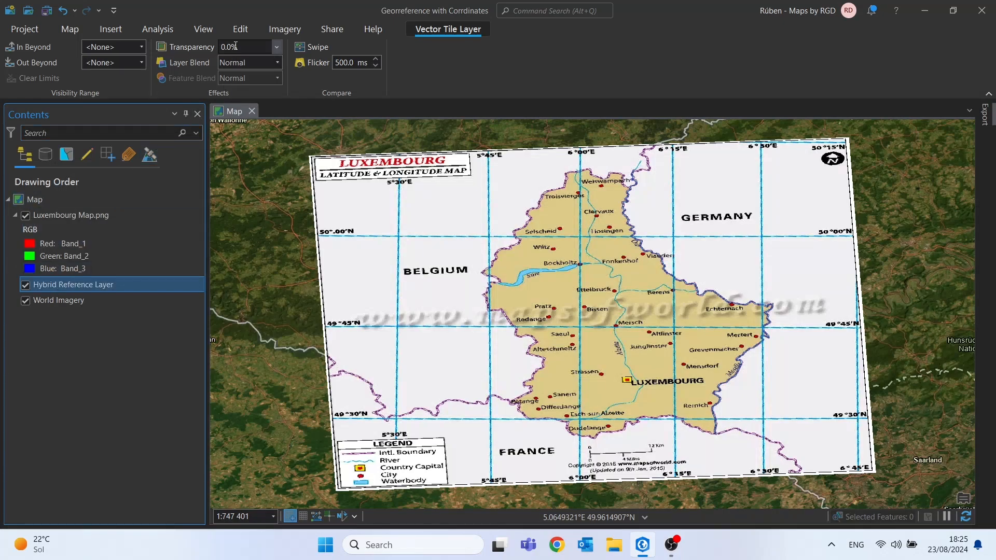
pyautogui.click(72, 214)
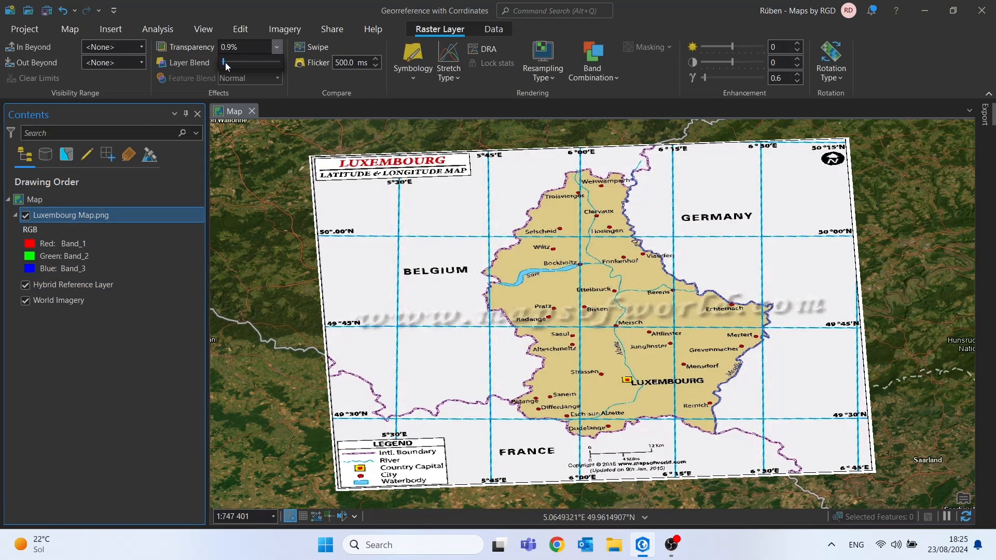
pyautogui.moveTo(224, 61); pyautogui.dragTo(258, 61)
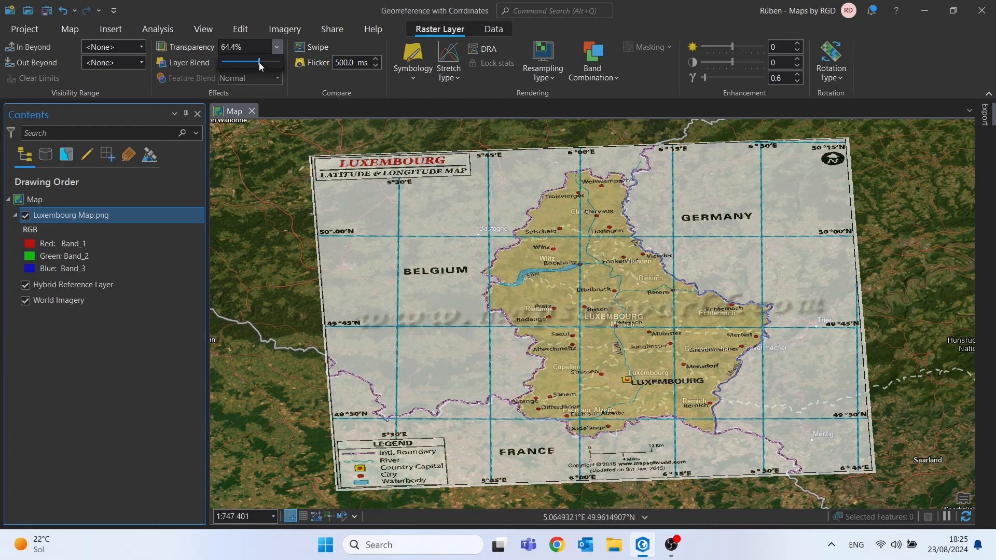
pyautogui.moveTo(258, 63); pyautogui.dragTo(278, 62)
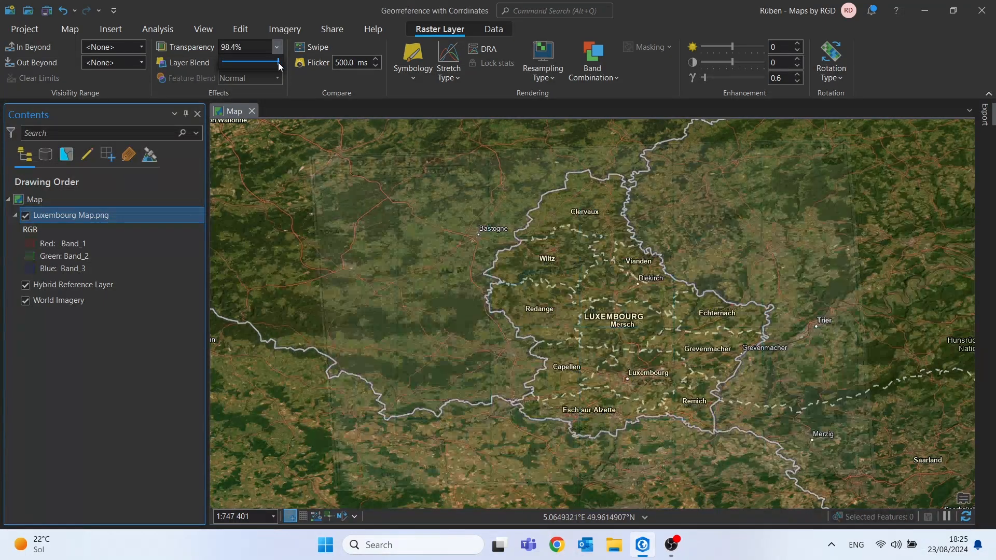
pyautogui.moveTo(277, 62); pyautogui.dragTo(259, 61)
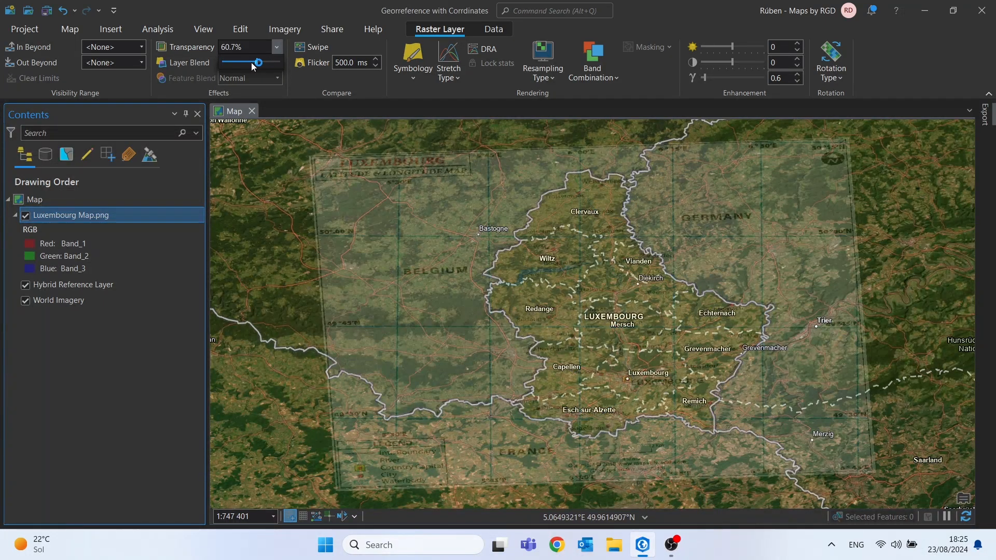